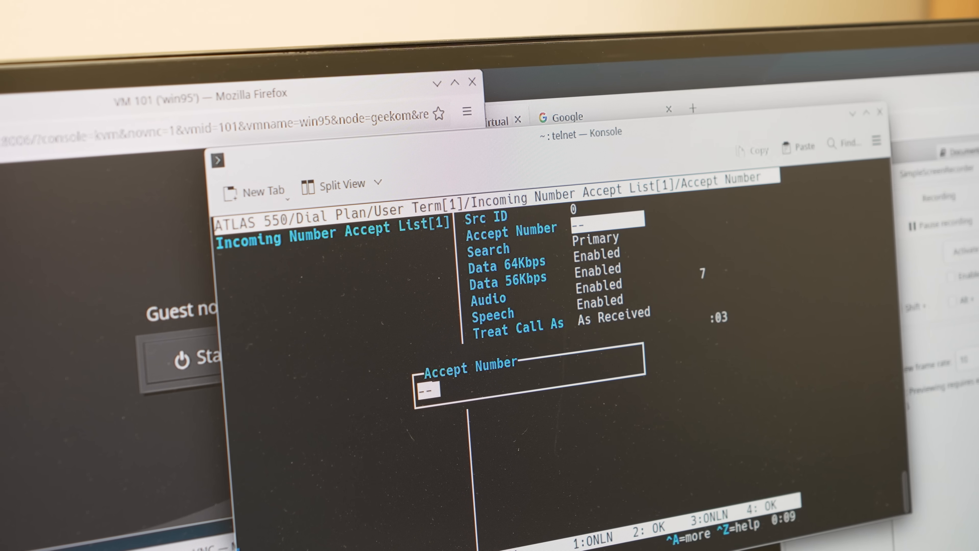
{"action": "type", "text": "5600"}
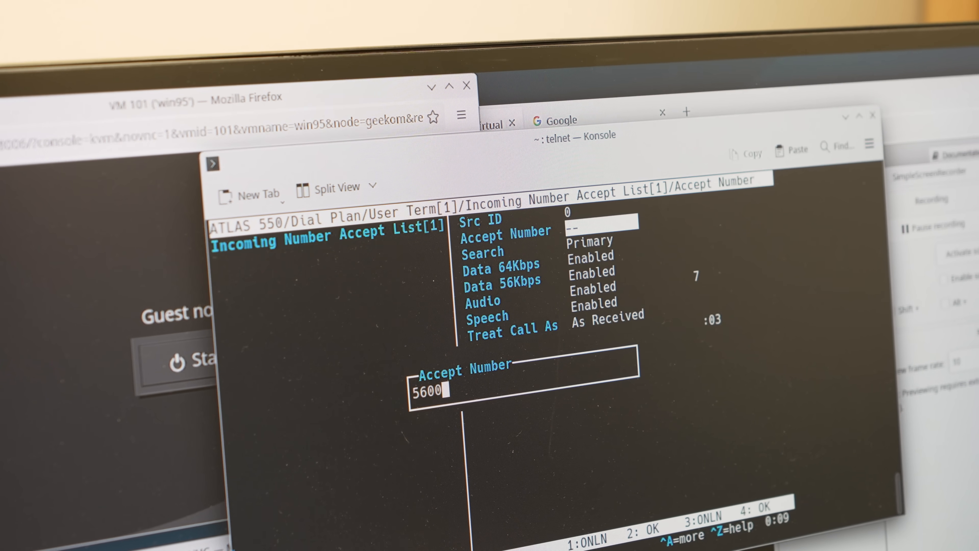